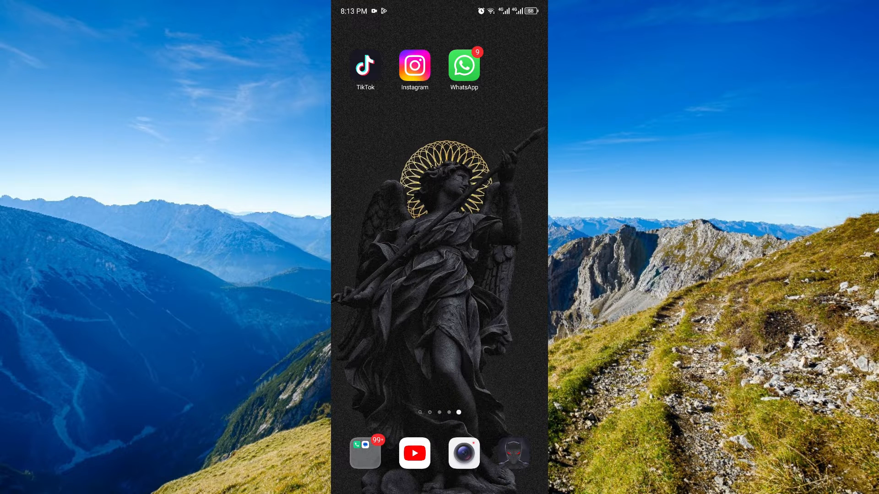
# Launch WhatsApp and reach its Storage and data settings page.
pyautogui.click(464, 66)
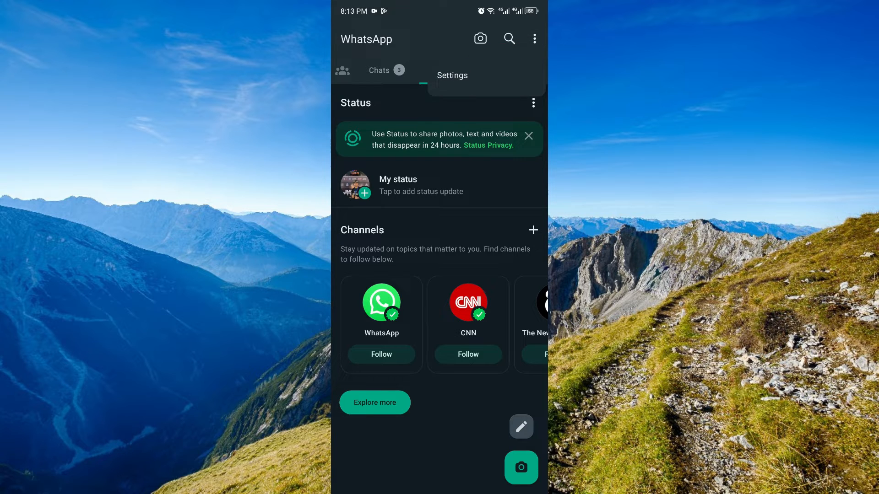
pyautogui.click(451, 75)
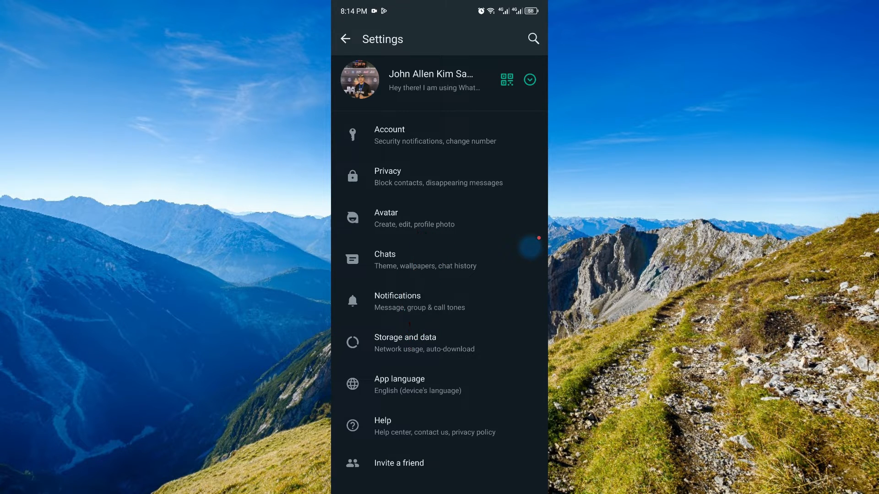
pyautogui.click(405, 343)
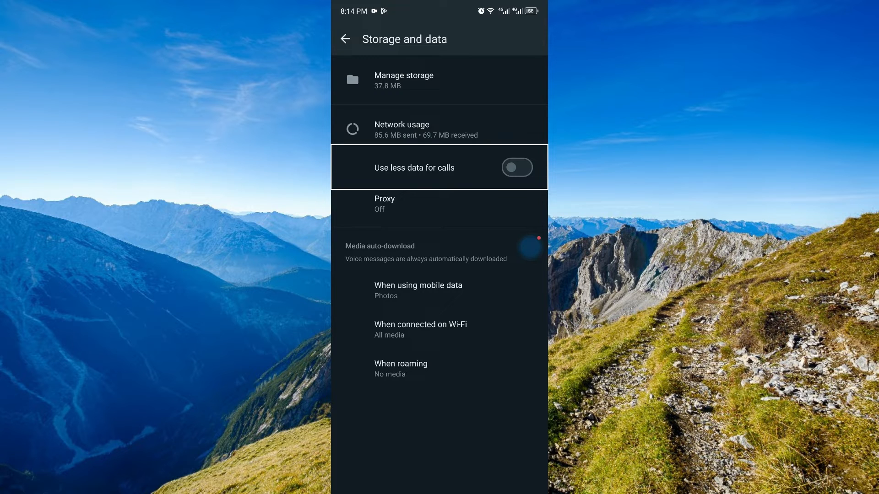
# Toggle 'Use less data for calls' on and then back off.
pyautogui.click(516, 167)
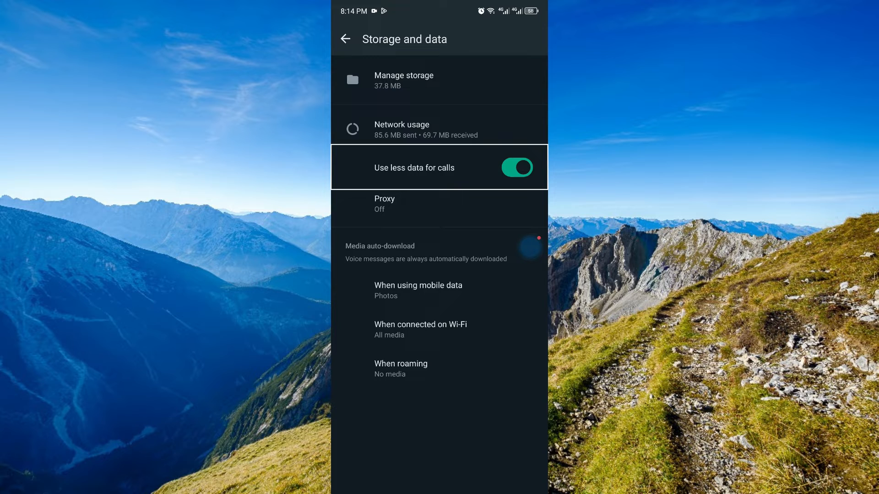
pyautogui.click(516, 167)
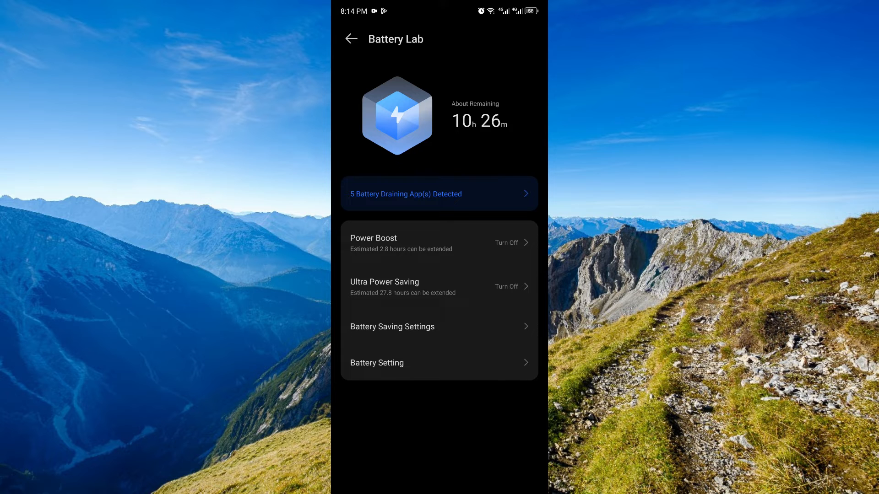
# Search the launcher for 'play' so Play Store appears in results.
pyautogui.press('Home')
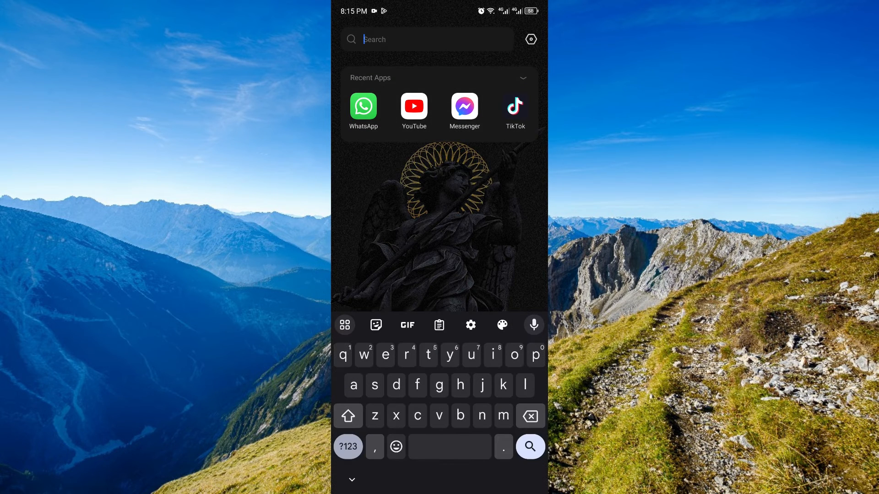
pyautogui.write('play')
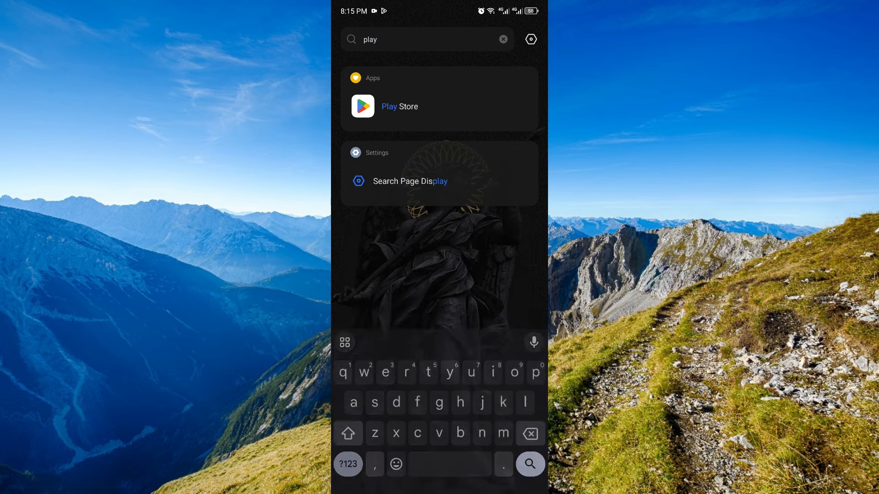